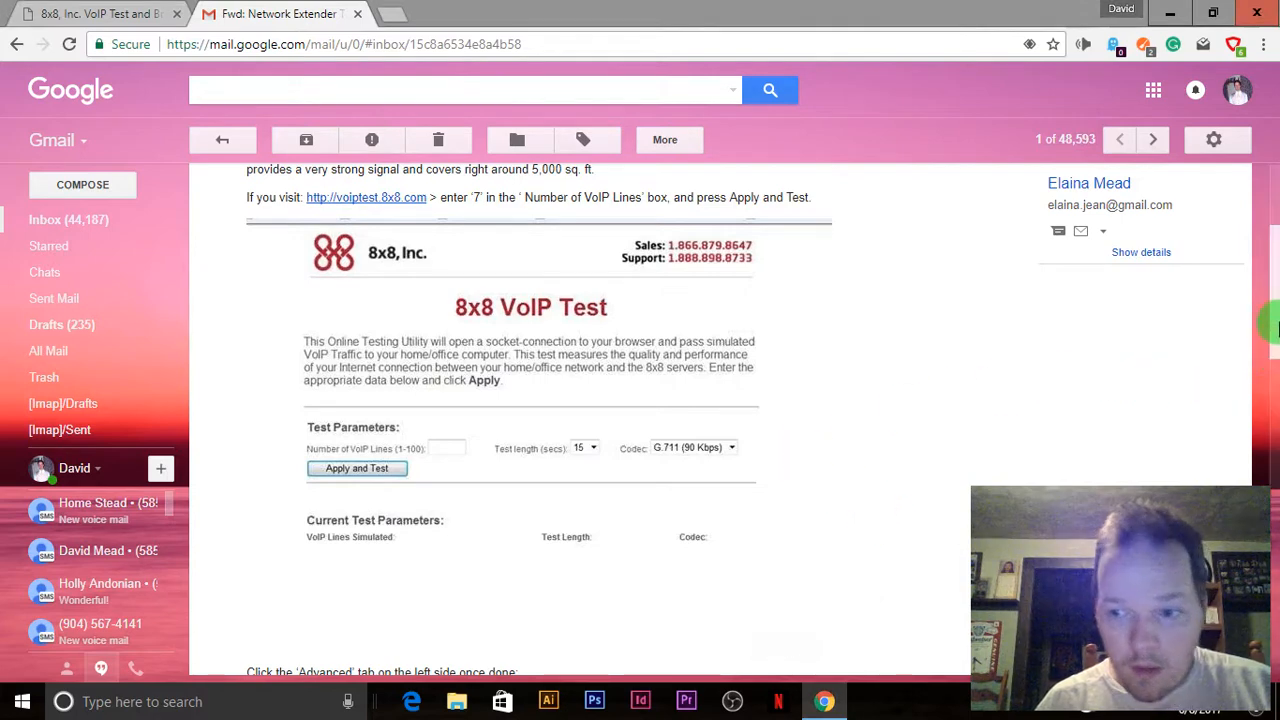
Step: Scroll the forwarded email down to the 8x8 VoIP Test instructions
{"action": "scroll", "scroll_direction": "down", "scroll_amount": 3}
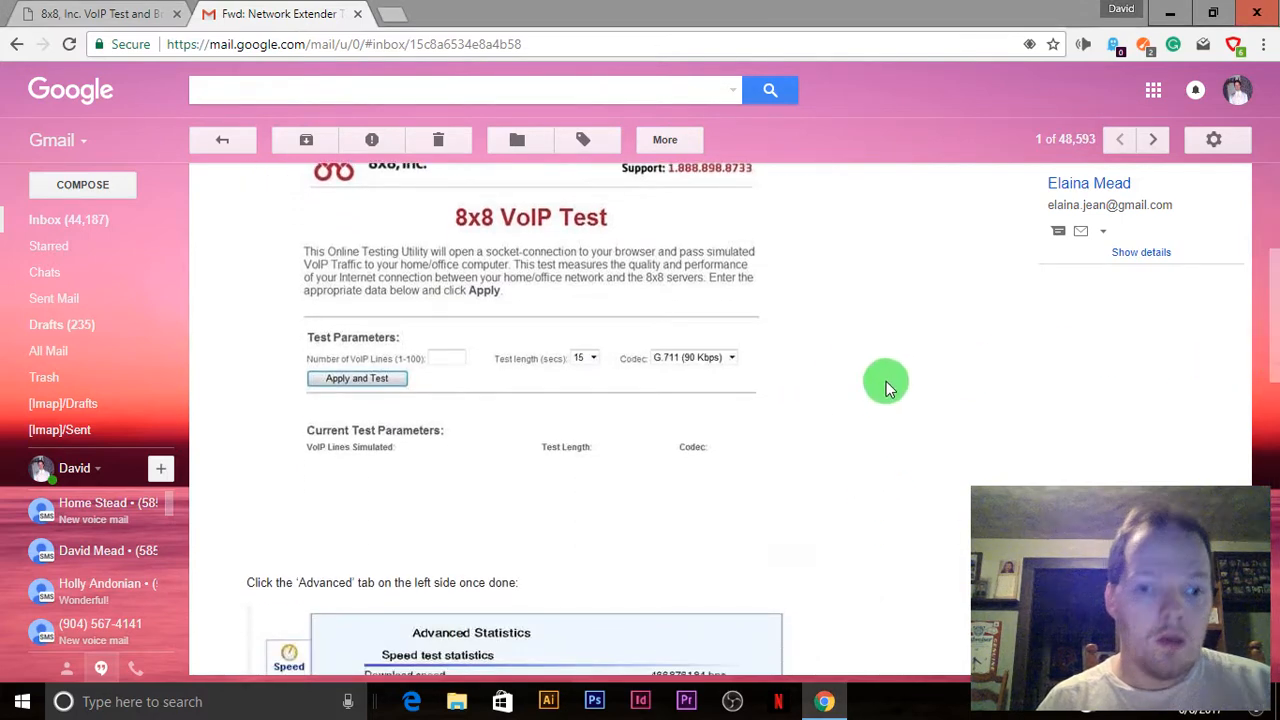
{"action": "mouse_move", "coordinate": [870, 390]}
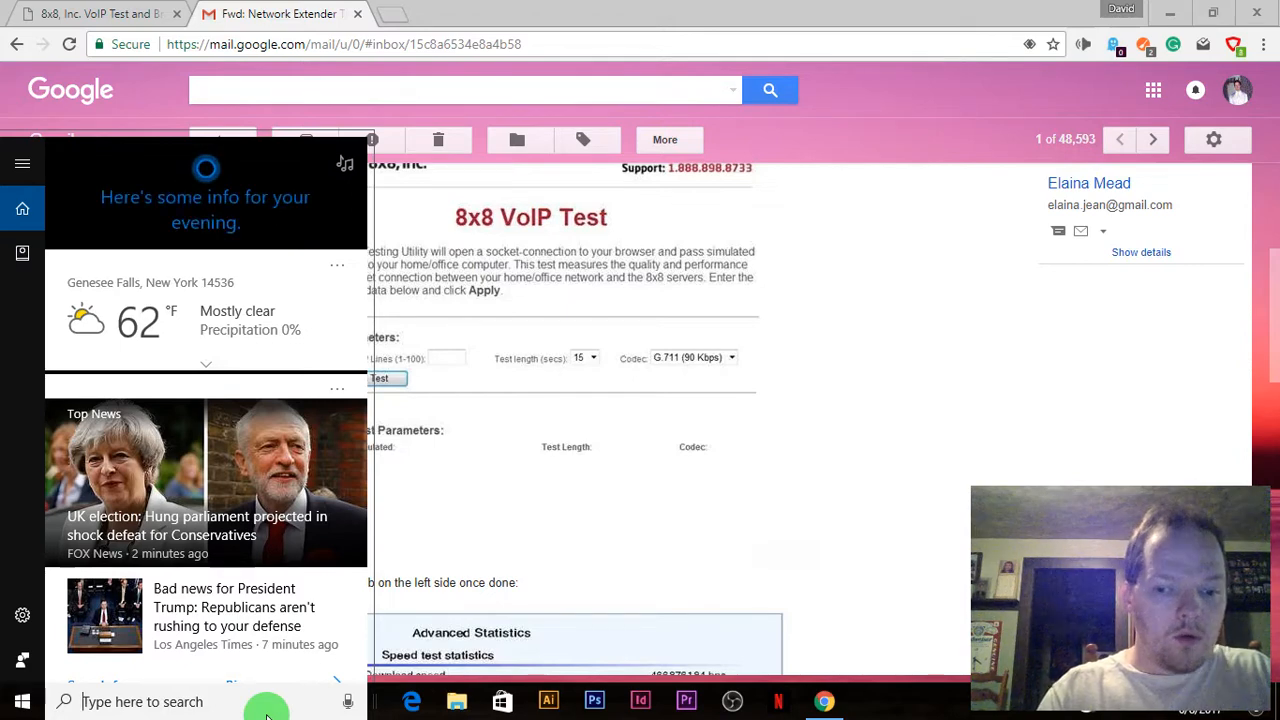
Step: Search 'iexpl' in Start and launch Internet Explorer, which opens on Google
{"action": "type", "text": "iexplore"}
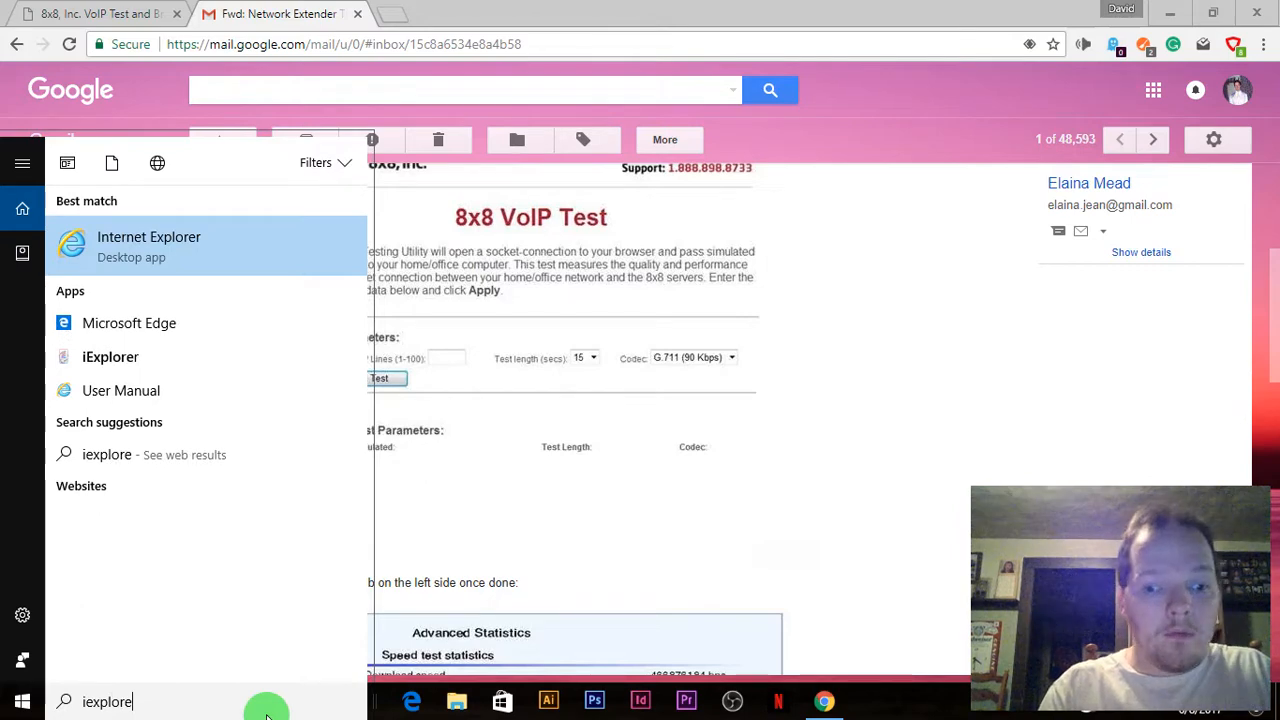
{"action": "left_click", "coordinate": [148, 246]}
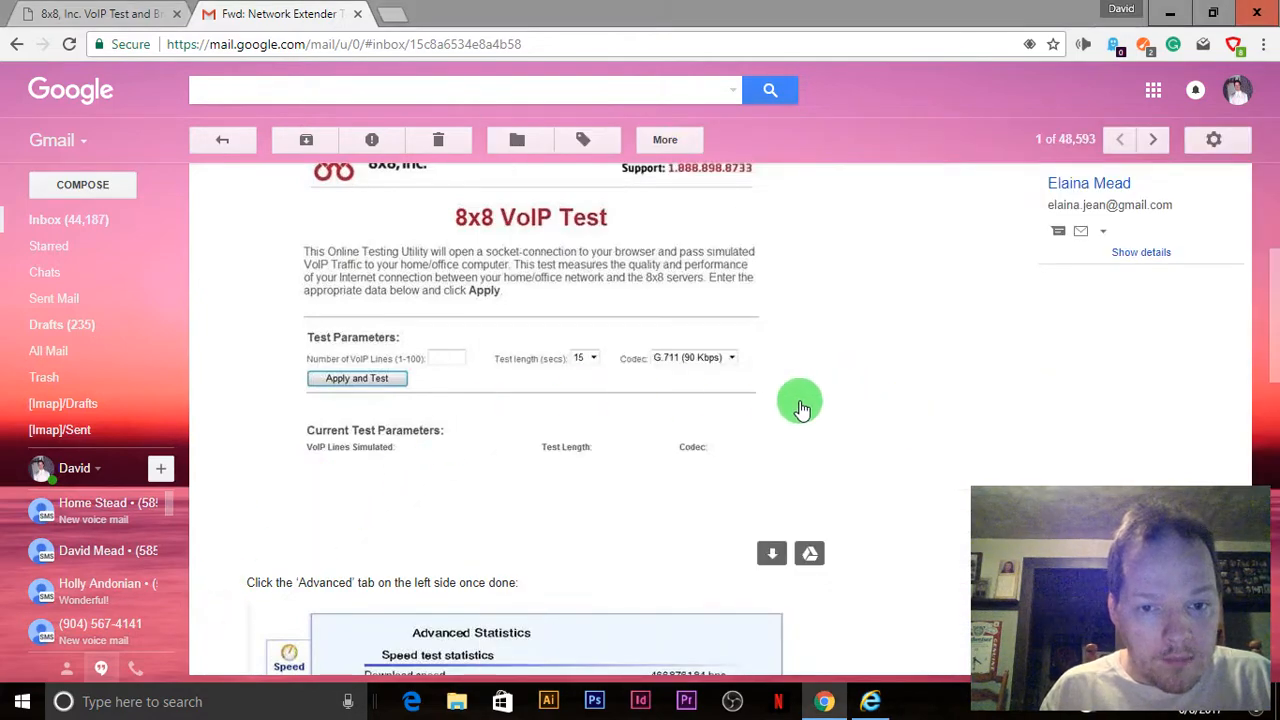
{"action": "scroll", "scroll_direction": "down", "scroll_amount": 3}
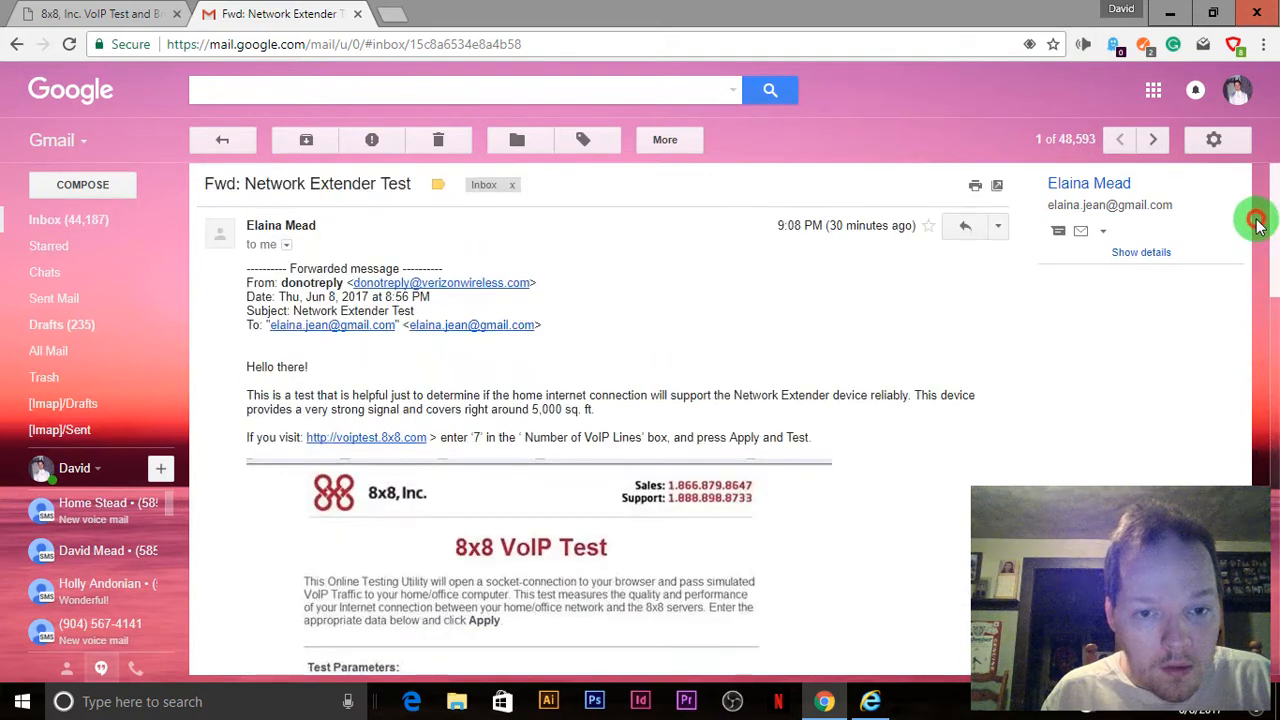
{"action": "mouse_move", "coordinate": [444, 452]}
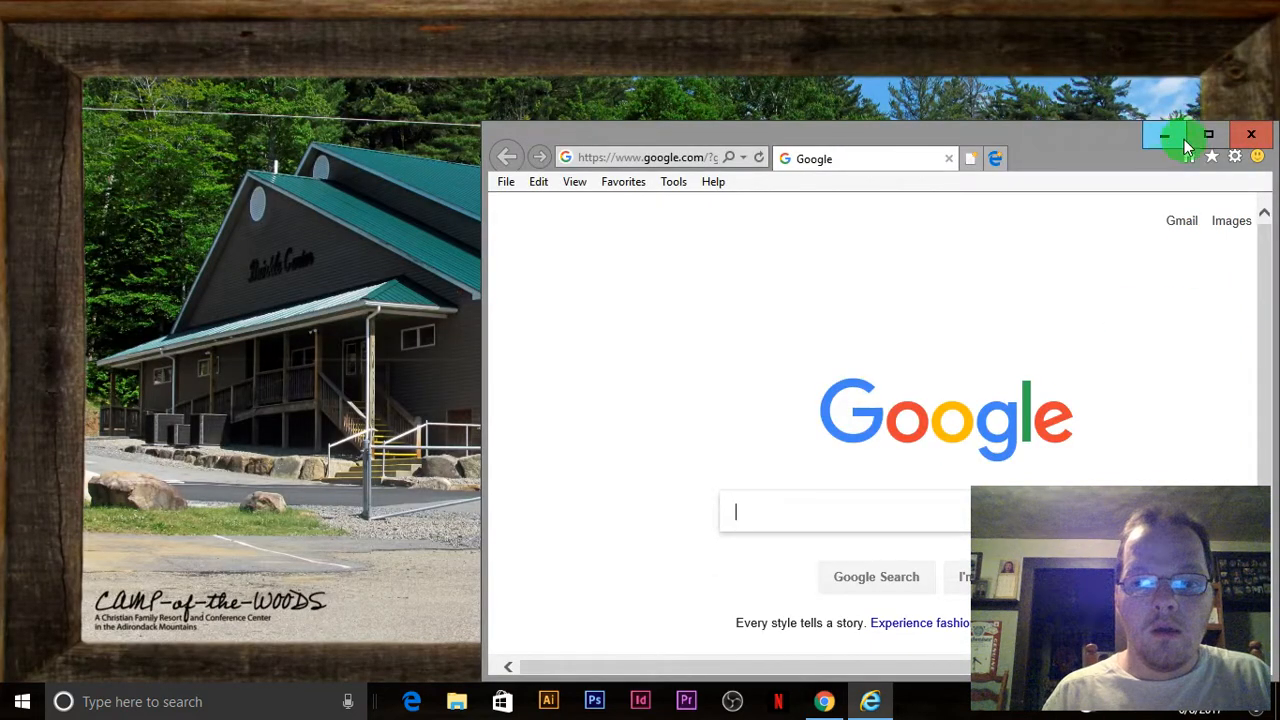
{"action": "left_click", "coordinate": [1208, 134]}
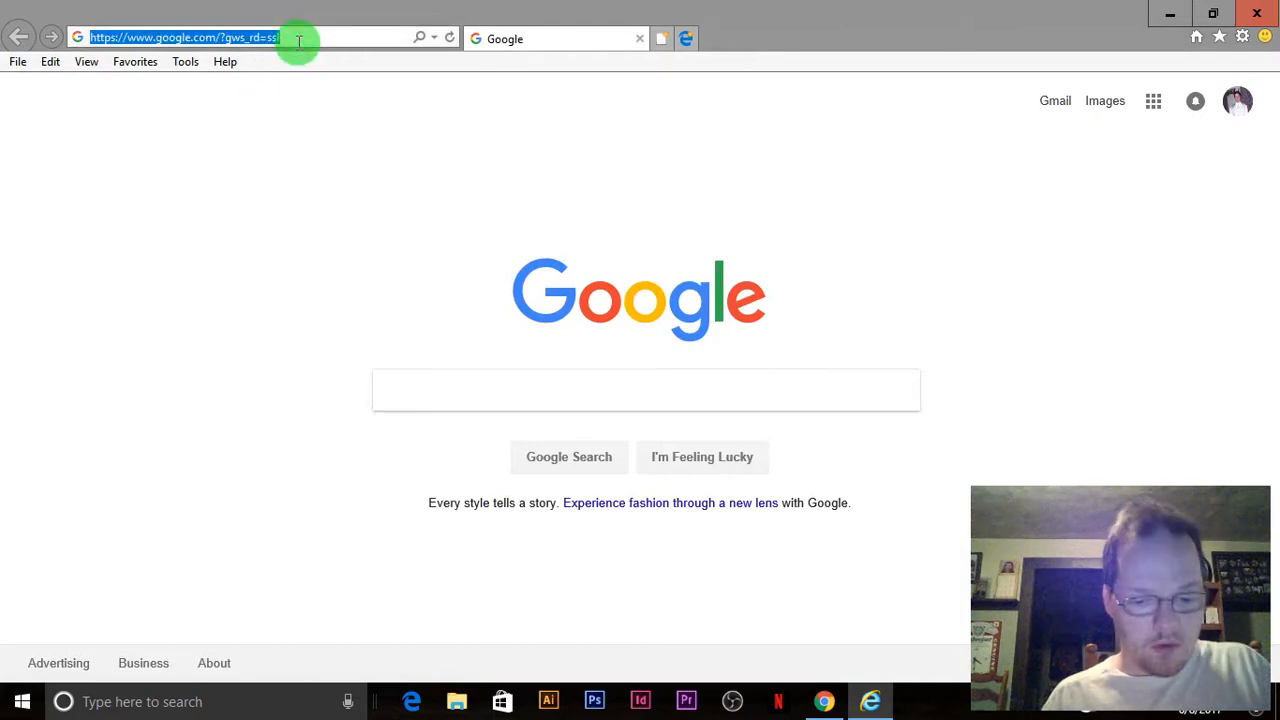
{"action": "type", "text": "http://voiptest.8x8.com/"}
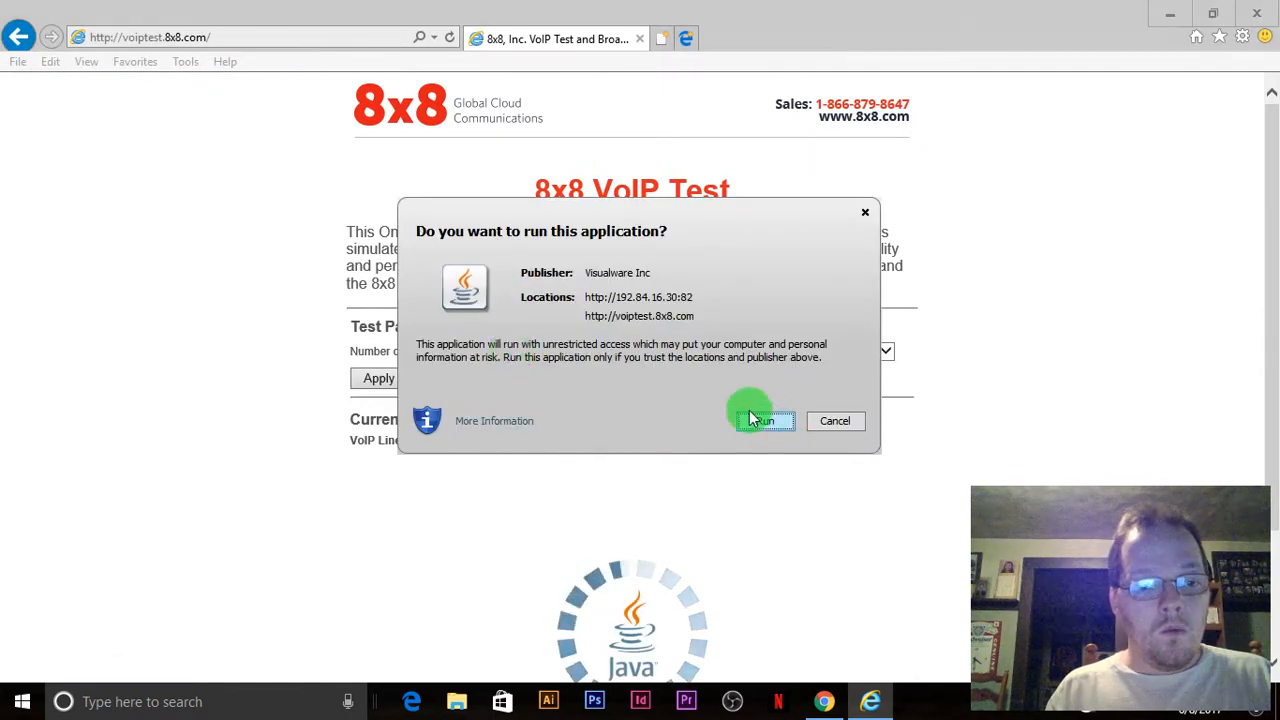
Step: Allow the Java testing application to run so the test chart loads
{"action": "left_click", "coordinate": [764, 420]}
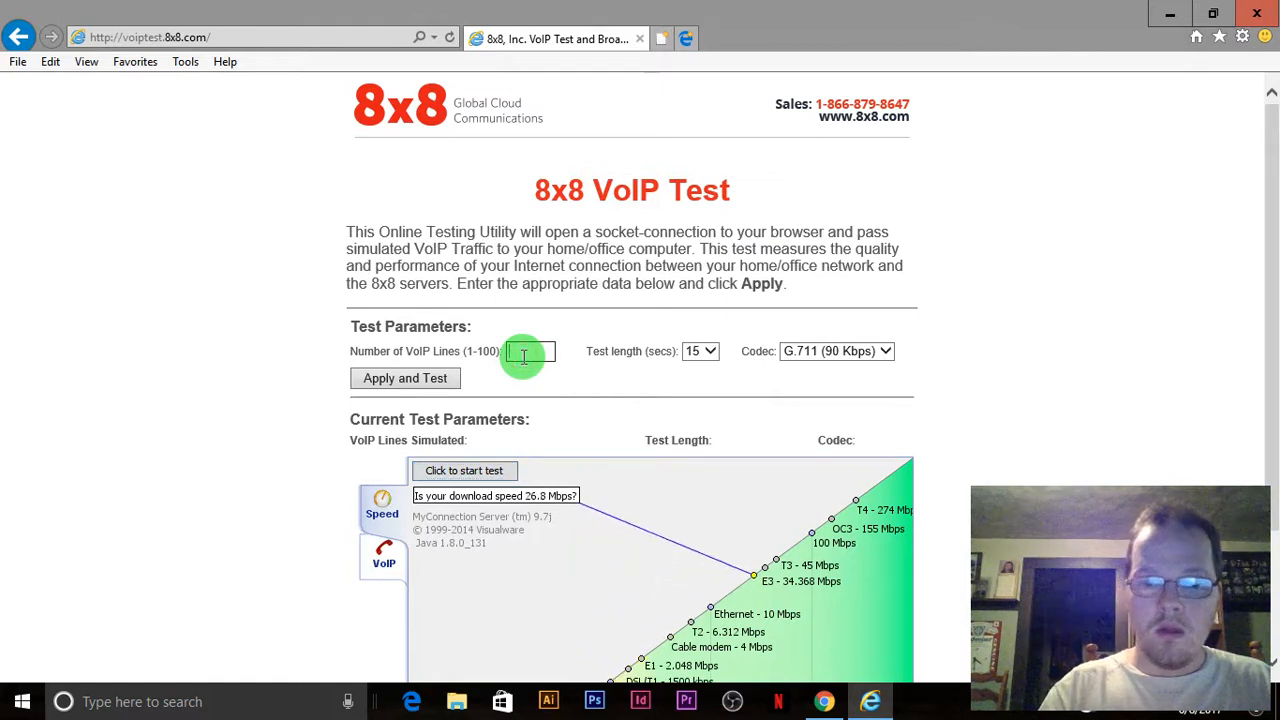
Step: Enter 7 as the number of VoIP lines and apply the test parameters
{"action": "type", "text": "7"}
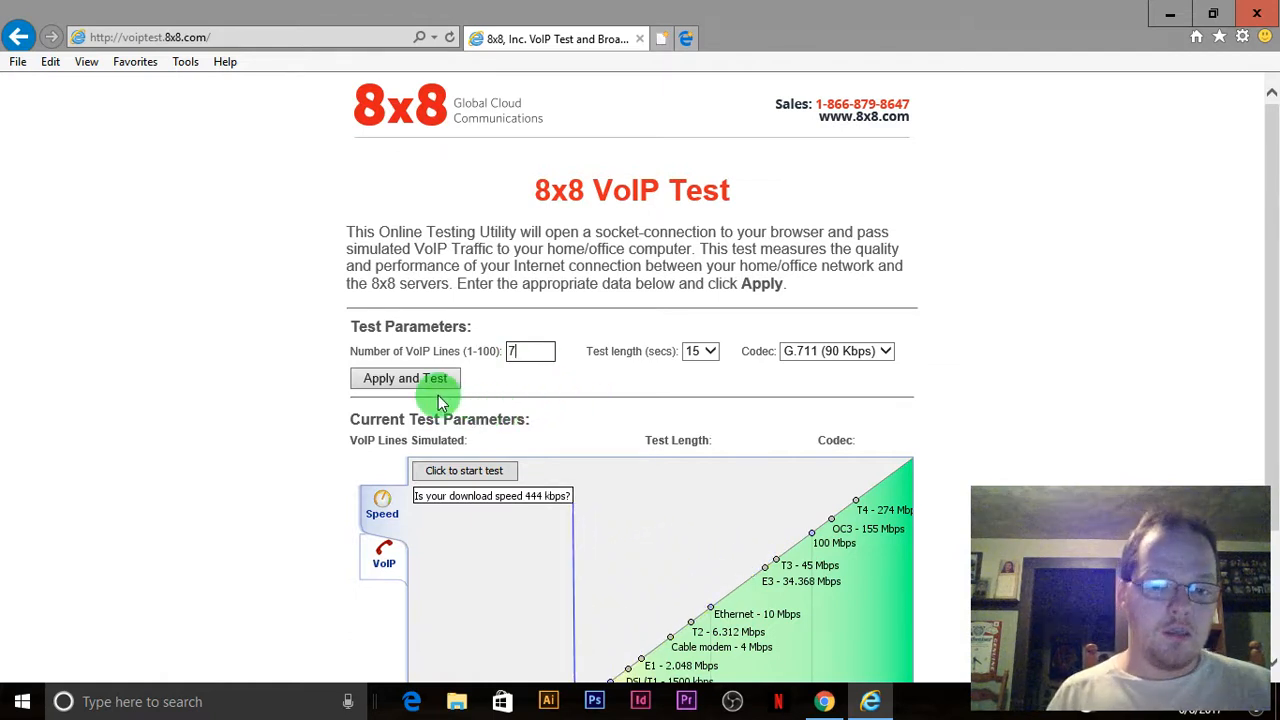
{"action": "left_click", "coordinate": [404, 378]}
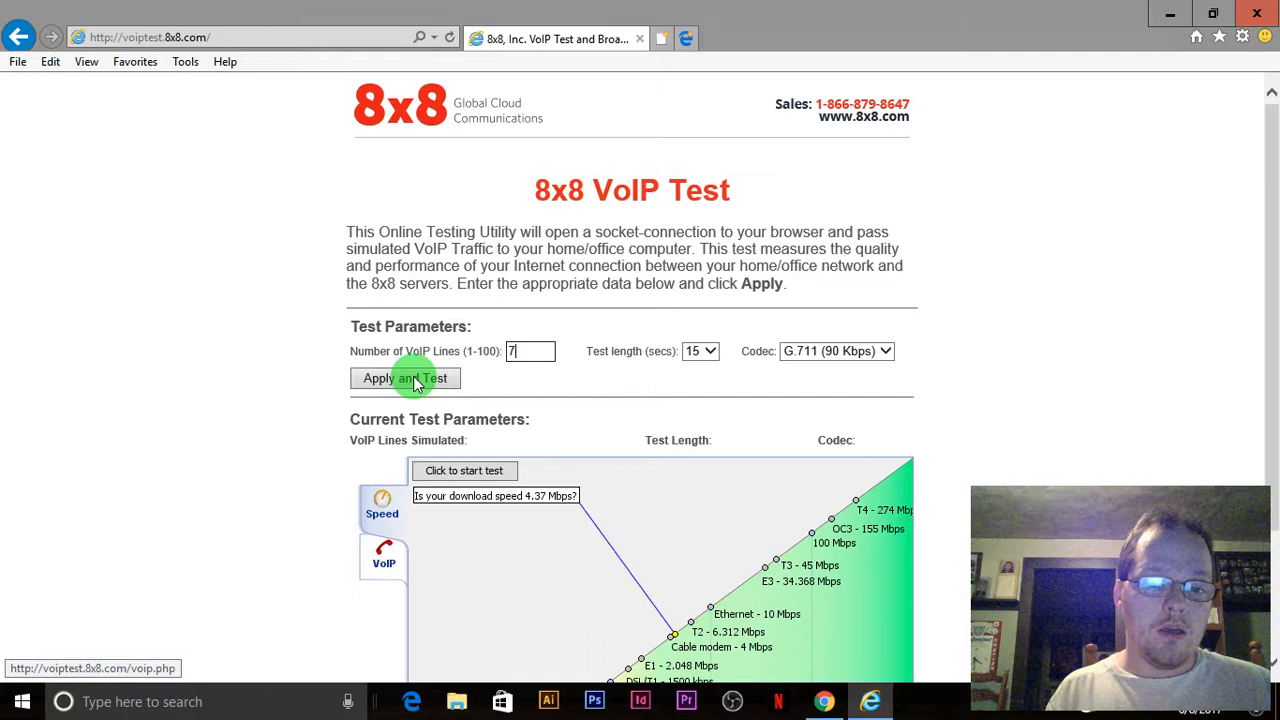
Step: Apply the parameters again so the page shows 7 lines, 15 s, G.711 codec
{"action": "left_click", "coordinate": [404, 378]}
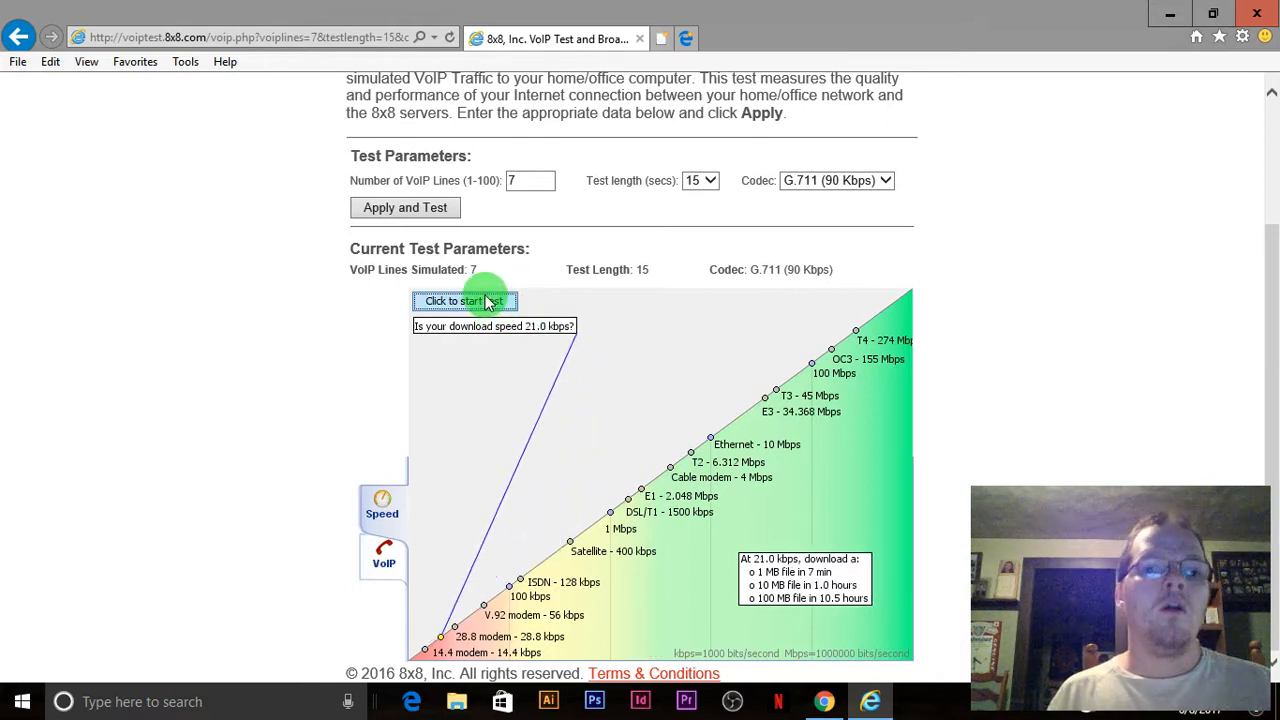
Step: Start the speed test, yielding about 2.84 Mbps download and 525 kbps upload
{"action": "left_click", "coordinate": [464, 300]}
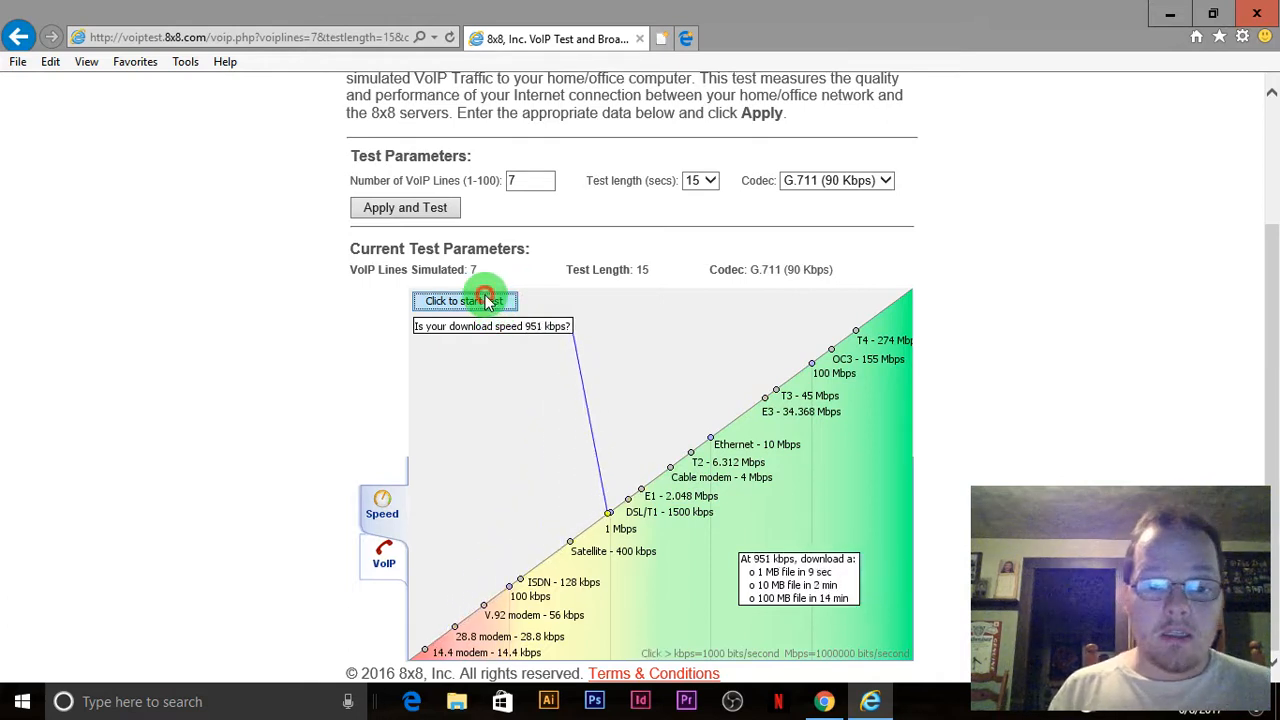
{"action": "left_click", "coordinate": [464, 300]}
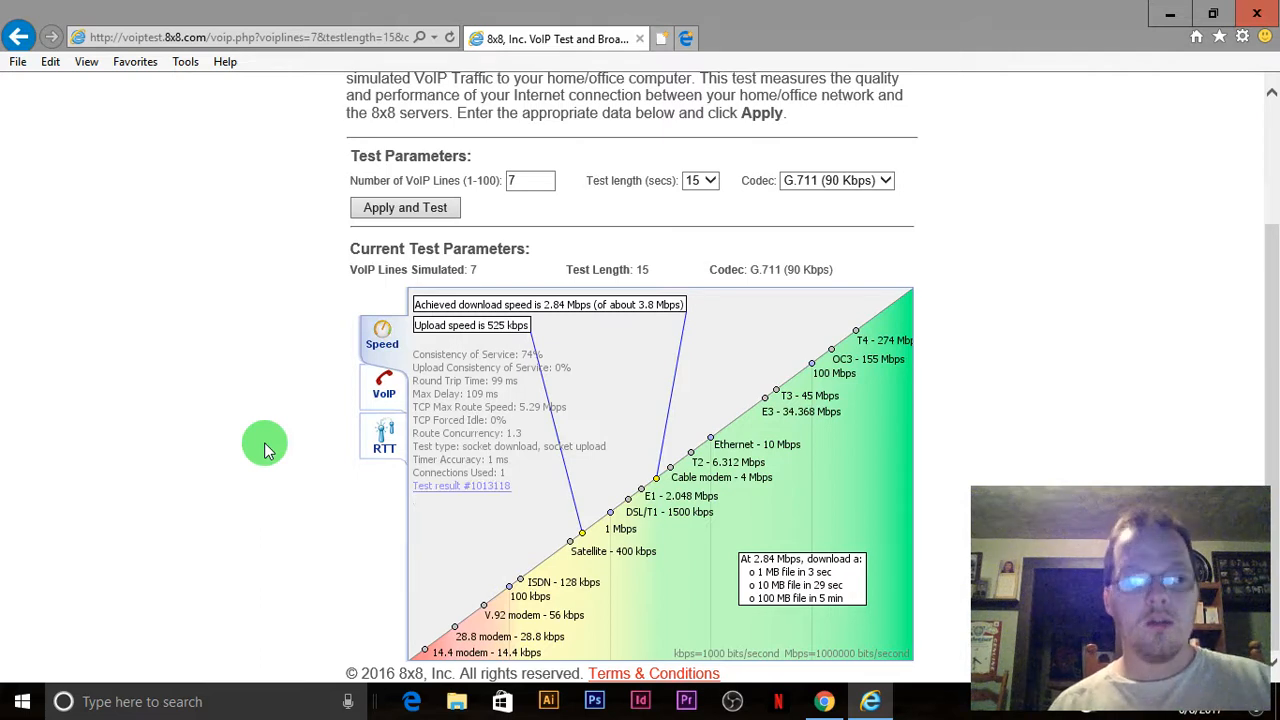
Step: Show the VoIP results with 1.2 ms average jitter and 0.0% packet loss
{"action": "left_click", "coordinate": [384, 388]}
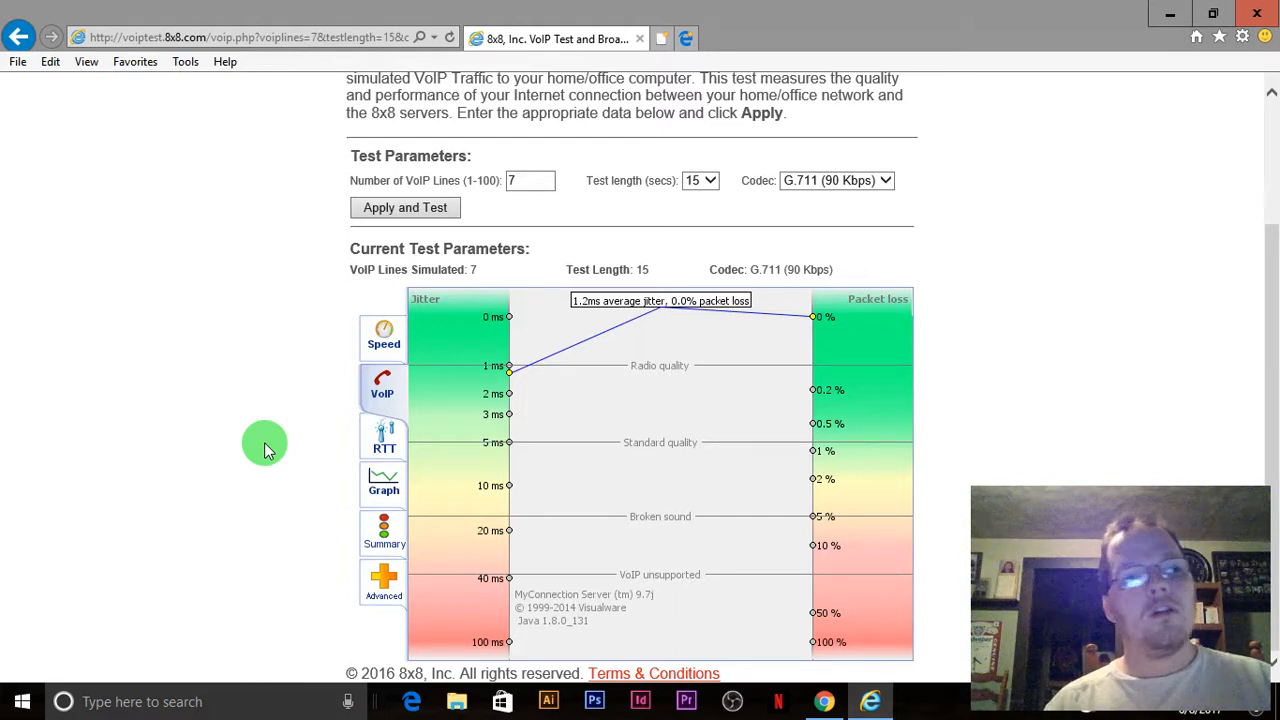
Step: Show the connection summary rating results good with a 4.2 MOS score
{"action": "left_click", "coordinate": [384, 532]}
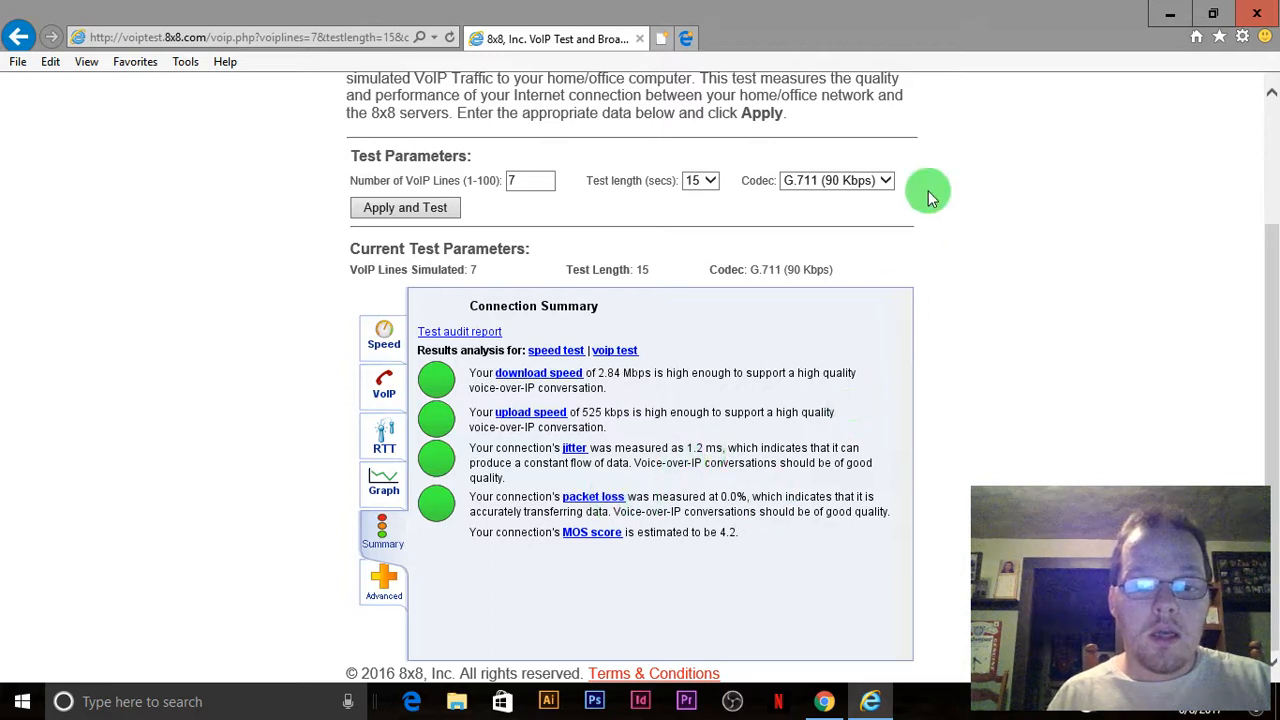
{"action": "mouse_move", "coordinate": [870, 444]}
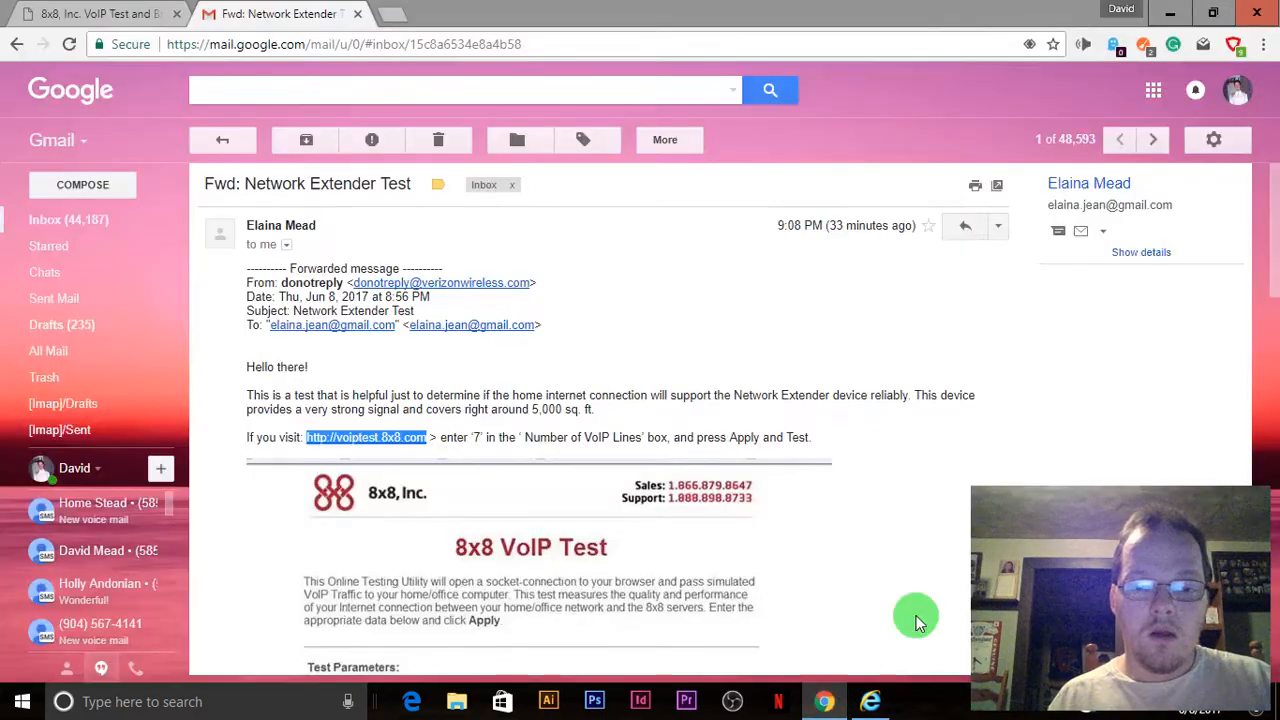
Step: Scroll through the forwarded Network Extender Test email's 7-line instructions
{"action": "scroll", "scroll_direction": "down", "scroll_amount": 3}
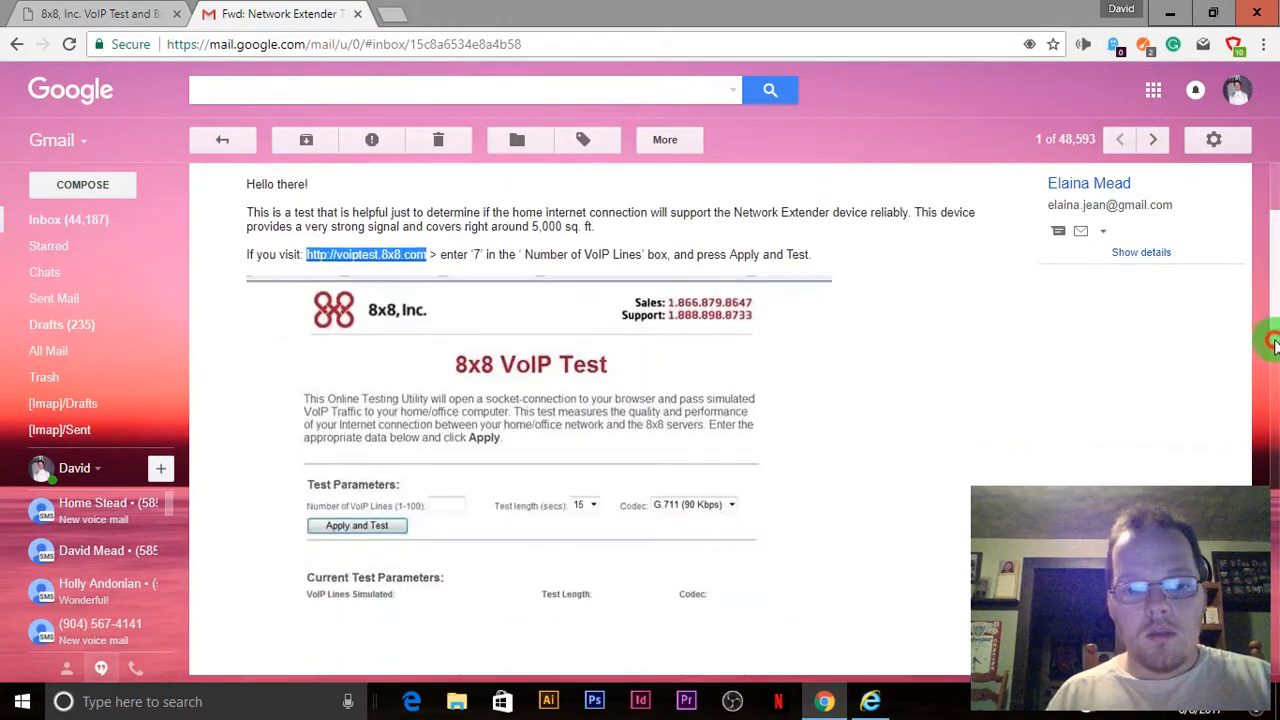
{"action": "scroll", "scroll_direction": "down", "scroll_amount": 3}
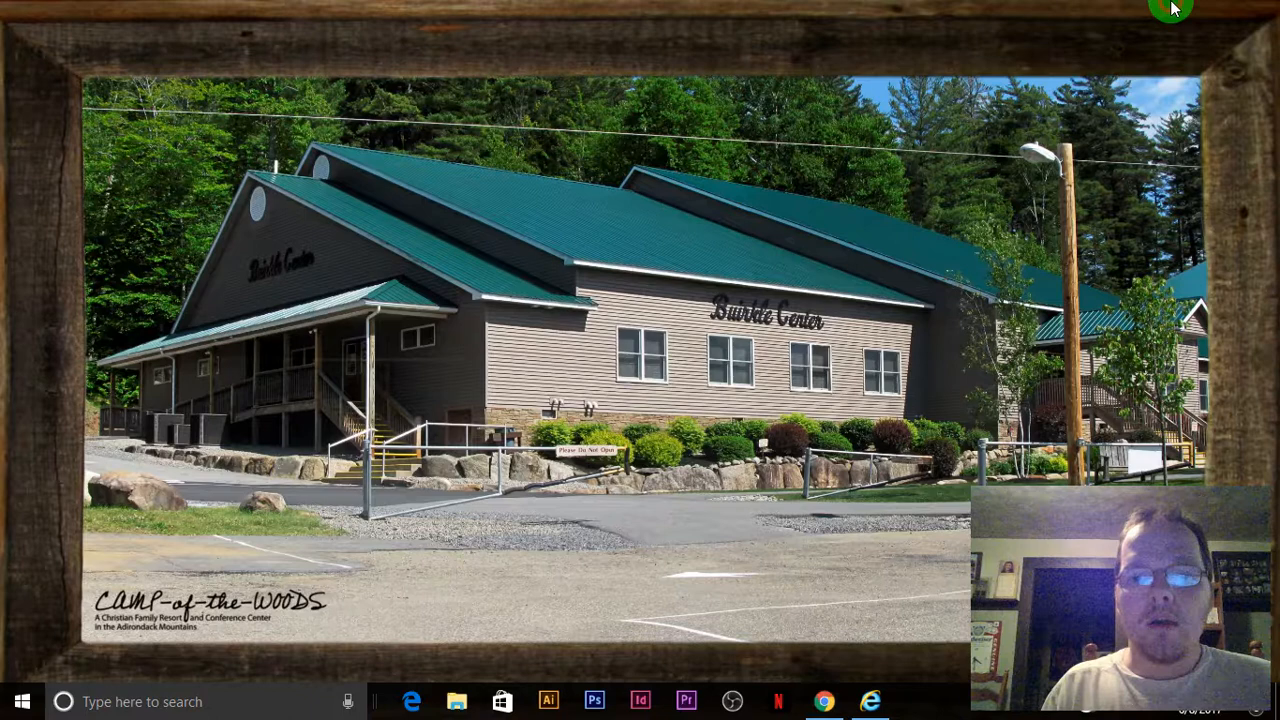
Step: View the Connection Summary, then the jitter and packet-loss chart showing 1.2 ms jitter and 0.0% loss
{"action": "left_click", "coordinate": [868, 700]}
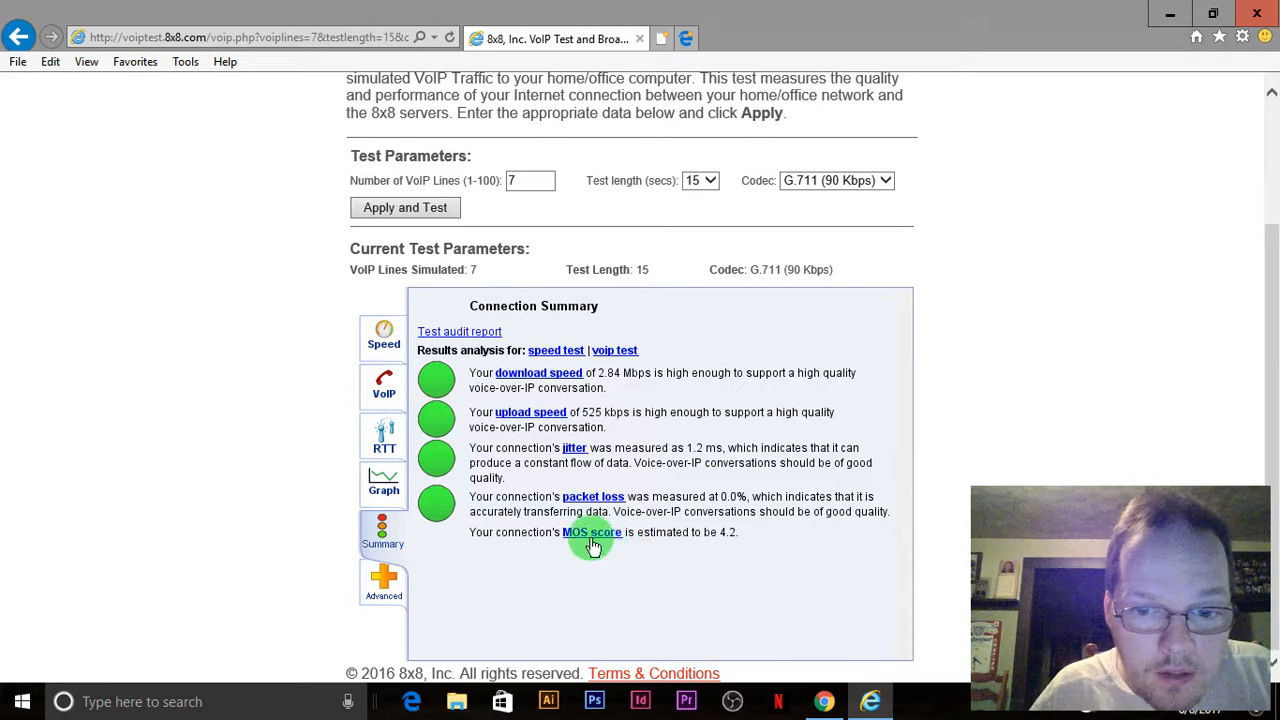
{"action": "left_click", "coordinate": [384, 384]}
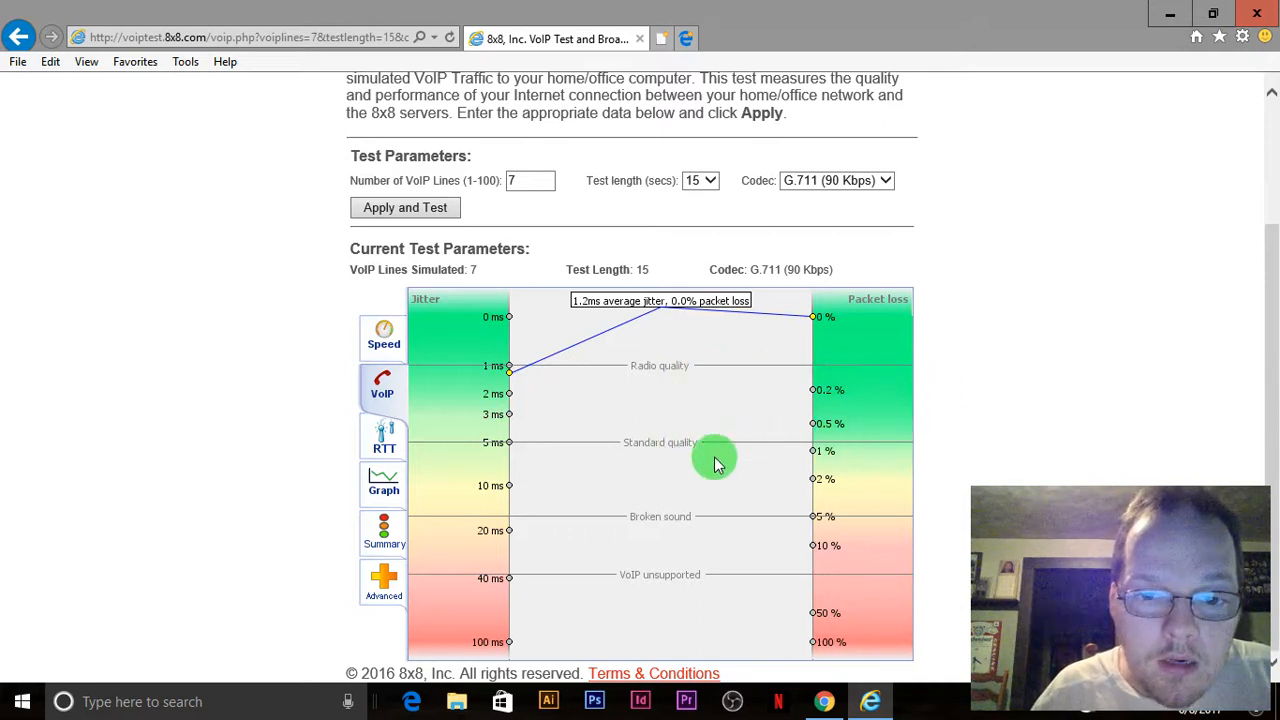
{"action": "mouse_move", "coordinate": [524, 384]}
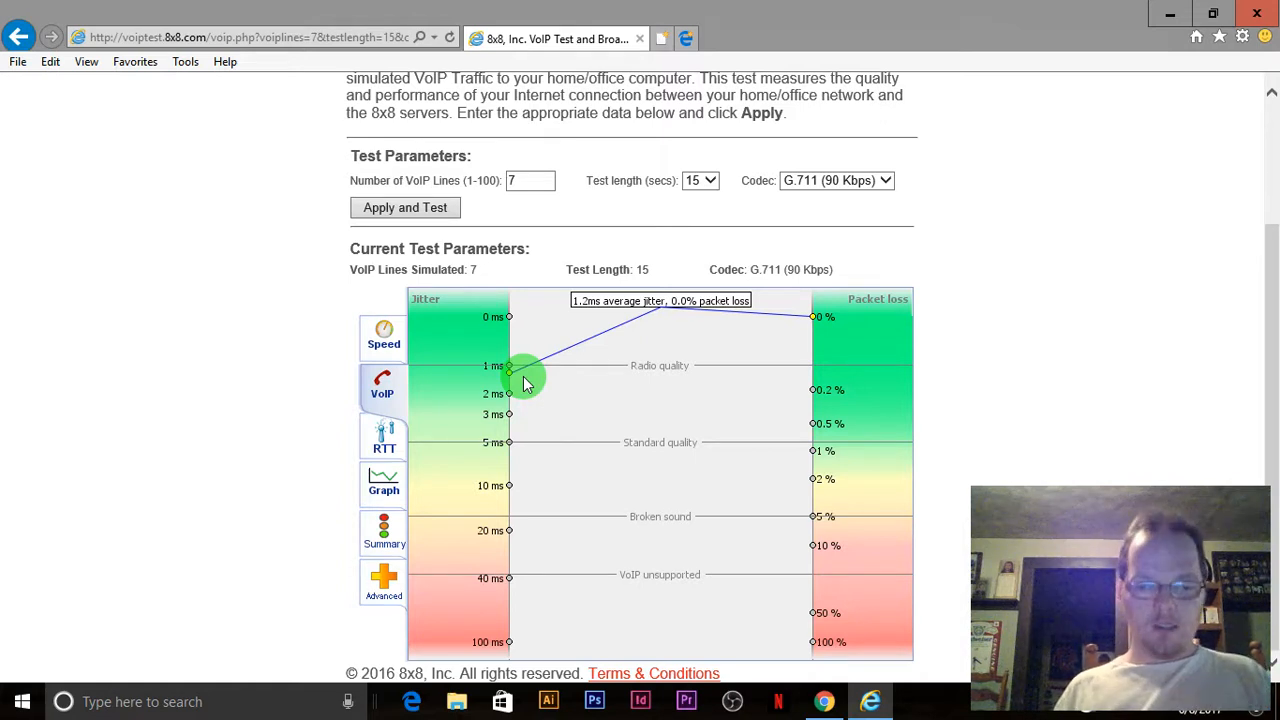
{"action": "mouse_move", "coordinate": [708, 212]}
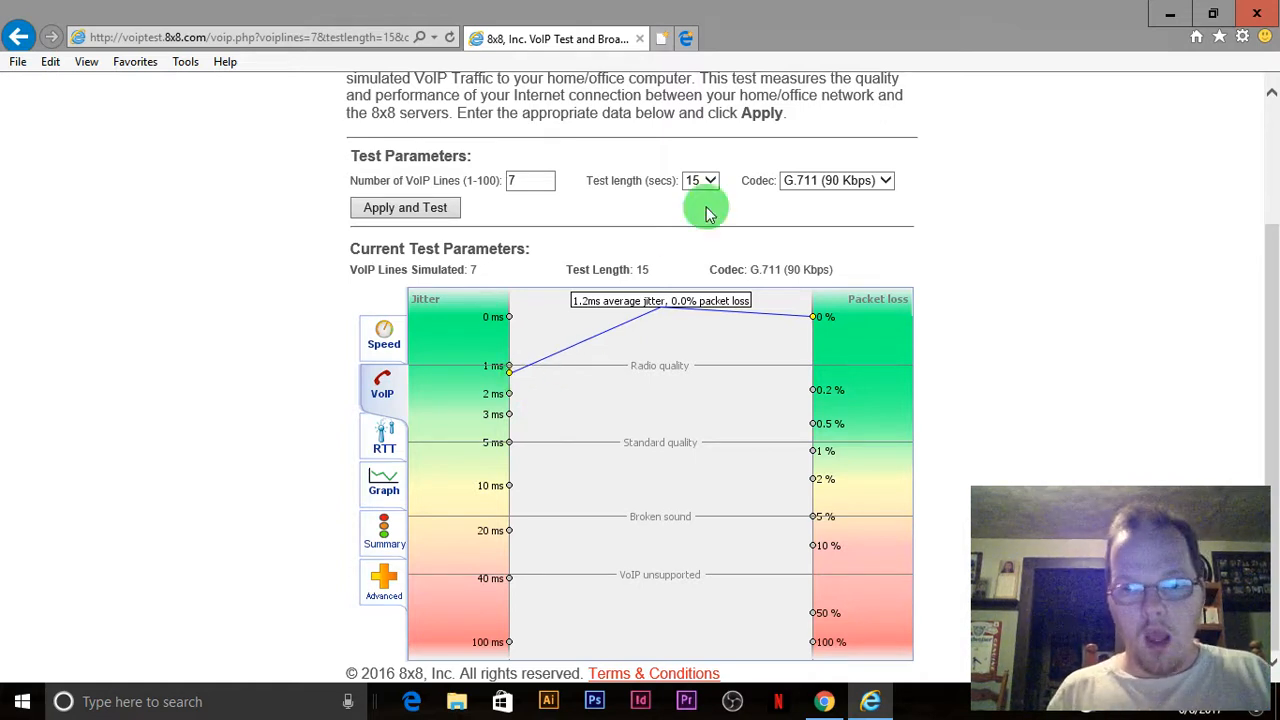
{"action": "mouse_move", "coordinate": [1044, 72]}
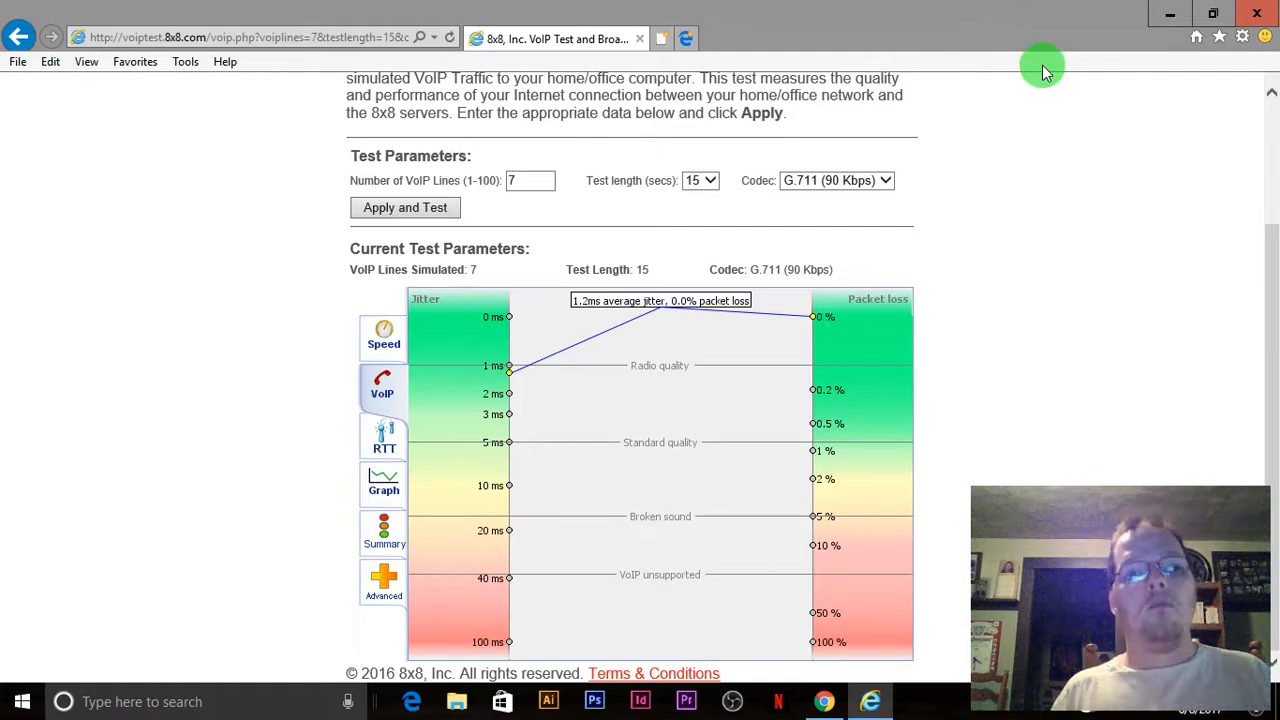